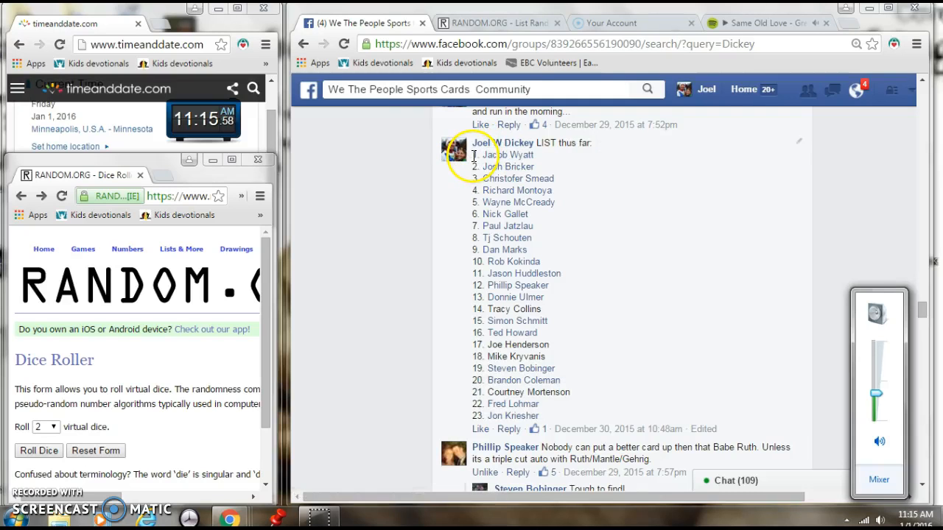
# Select and copy the numbered list of 23 participant names from the LIST comment.
pyautogui.moveTo(471, 155); pyautogui.dragTo(577, 405)
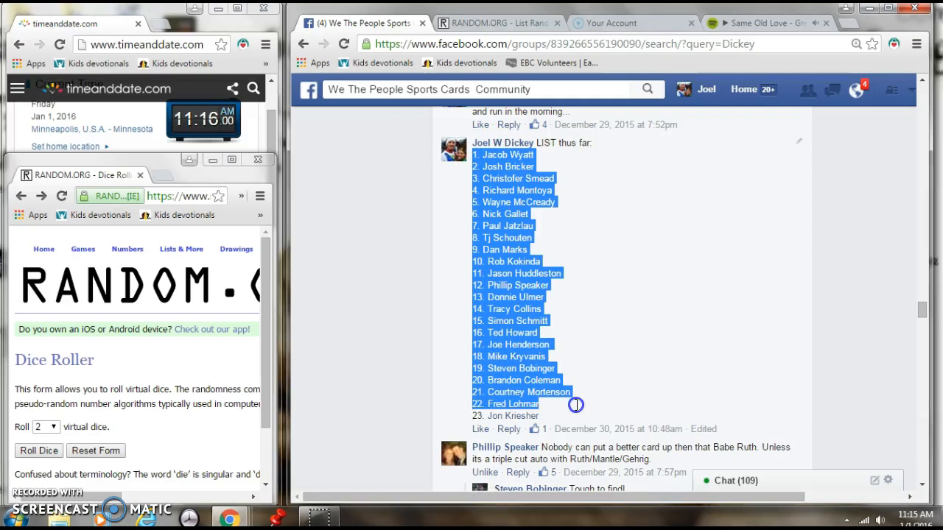
pyautogui.rightClick(496, 355)
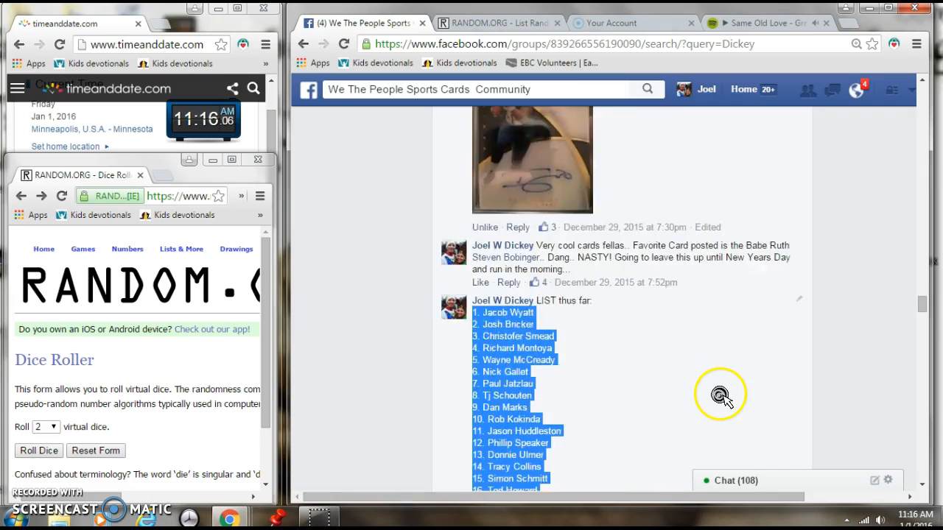
# Reach the comment box at the bottom of the giveaway post and write 'LIVE'.
pyautogui.scroll(-3)
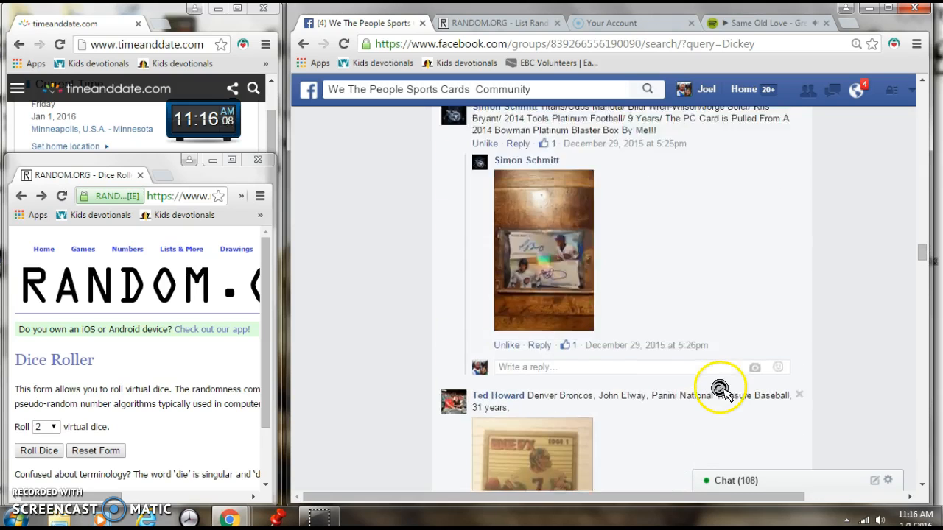
pyautogui.scroll(-3)
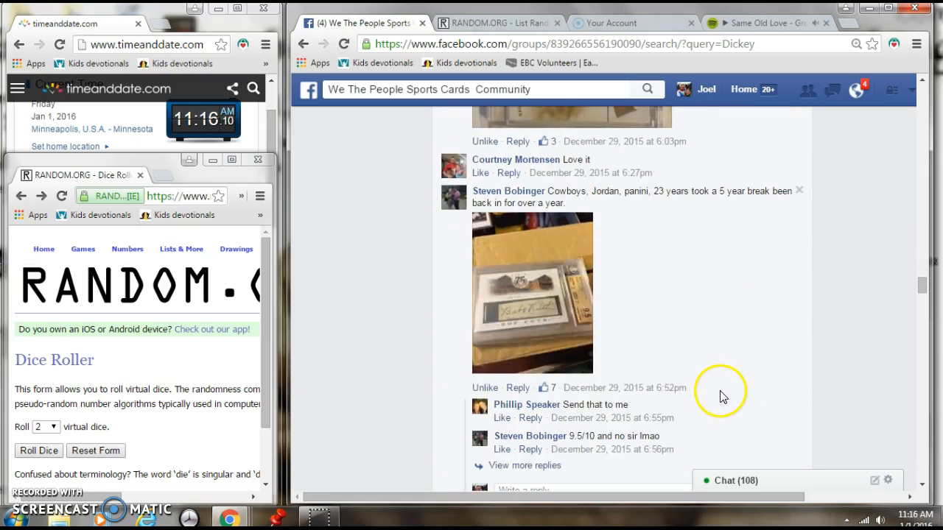
pyautogui.scroll(-3)
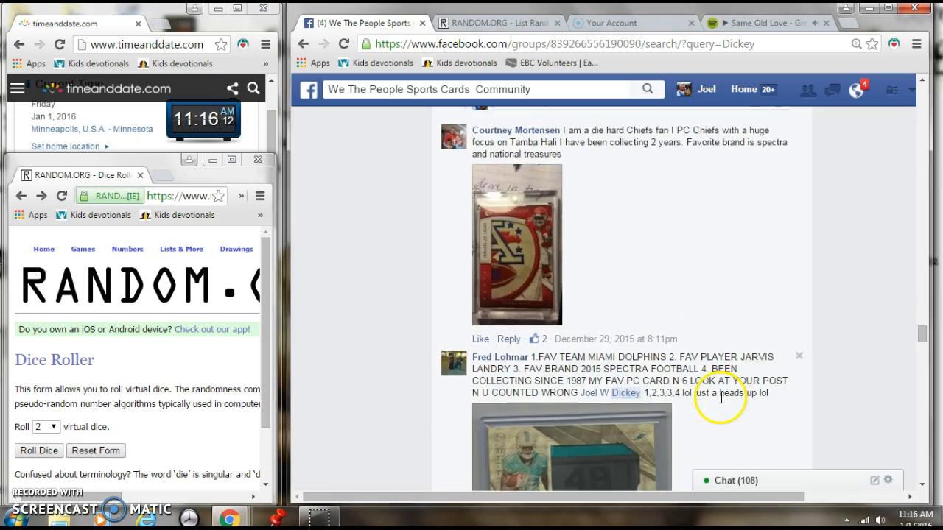
pyautogui.scroll(-3)
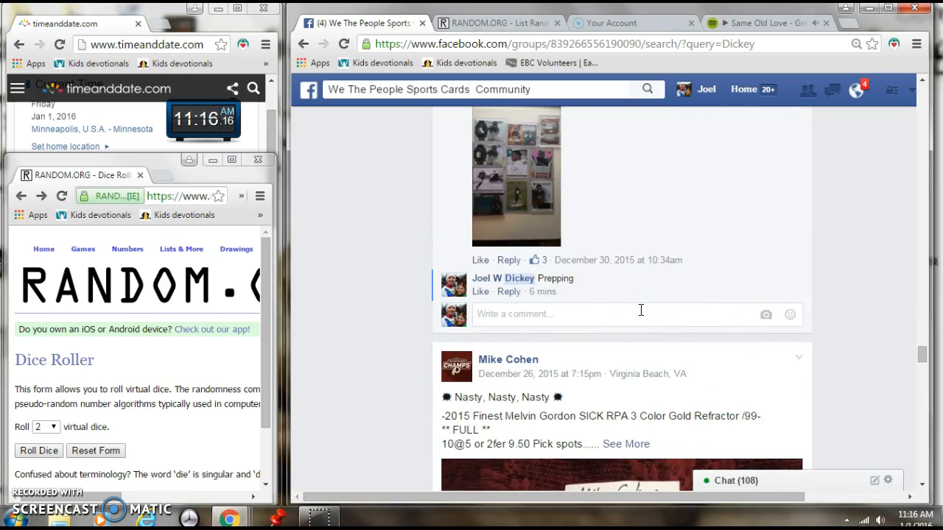
pyautogui.write('LIVE')
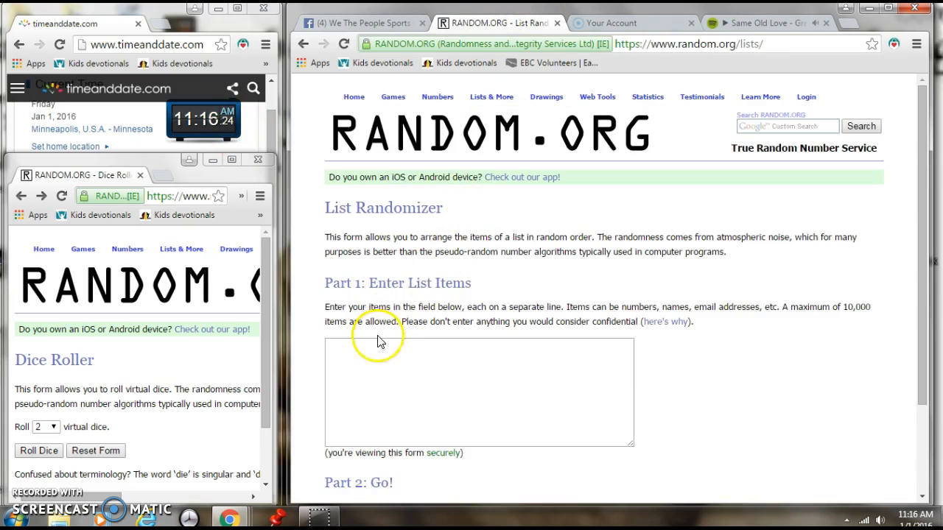
# Paste the 23 names into the list box, roll the two virtual dice, and run the first randomization.
pyautogui.rightClick(377, 340)
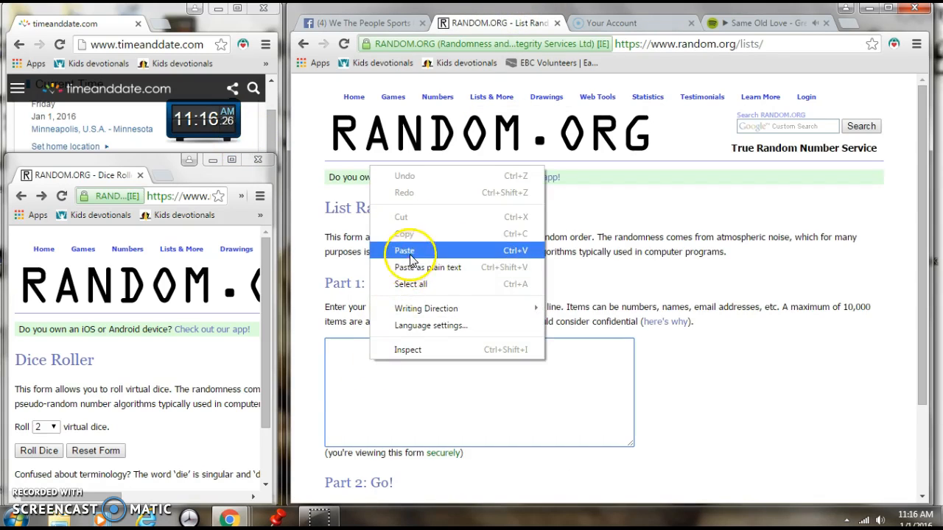
pyautogui.click(405, 250)
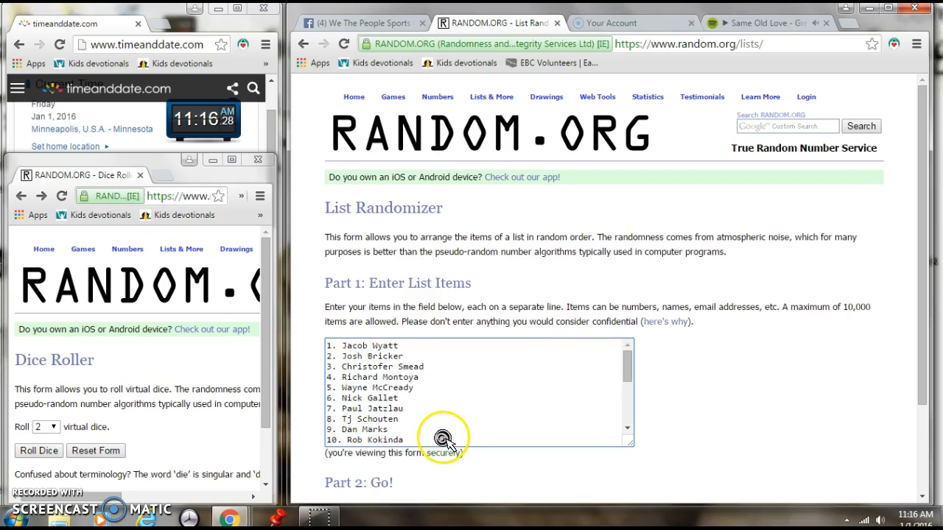
pyautogui.scroll(-3)
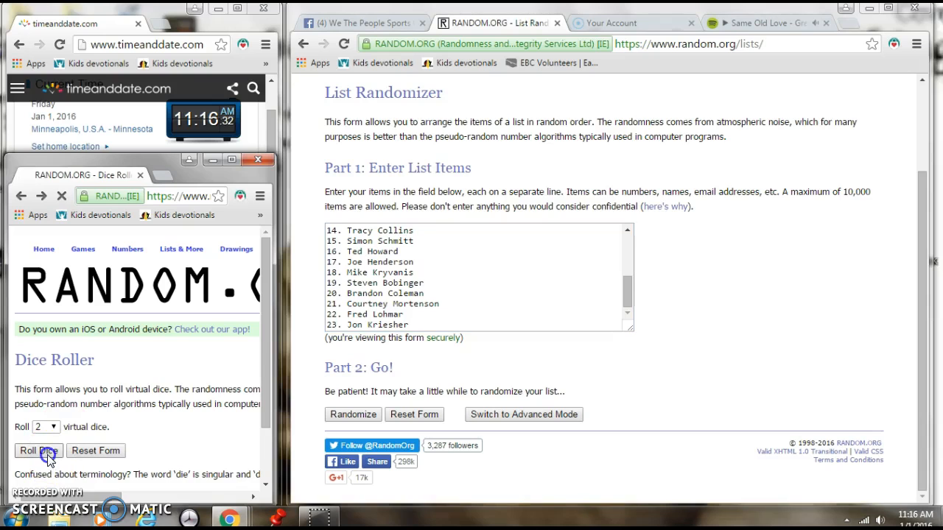
pyautogui.click(37, 450)
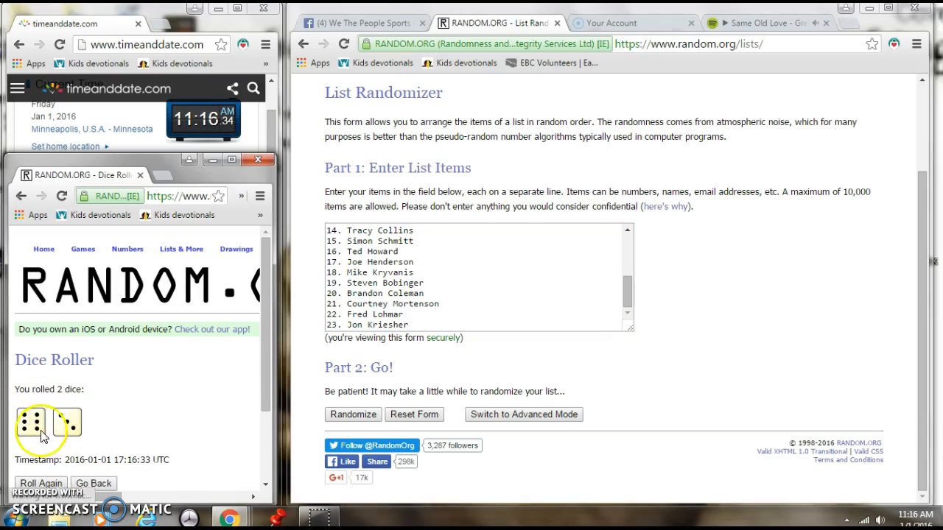
pyautogui.click(359, 416)
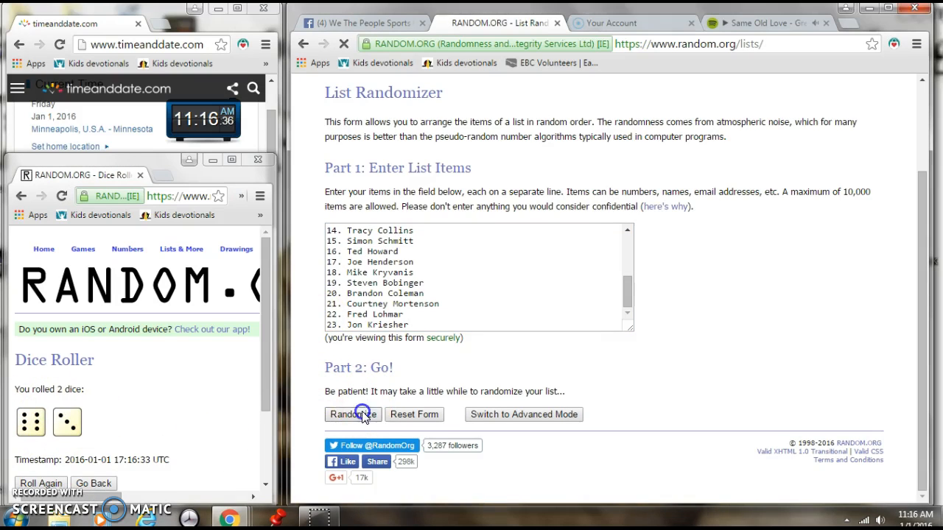
# Re-randomize the 23-name list with Again! until it has been randomized 9 times.
pyautogui.click(354, 415)
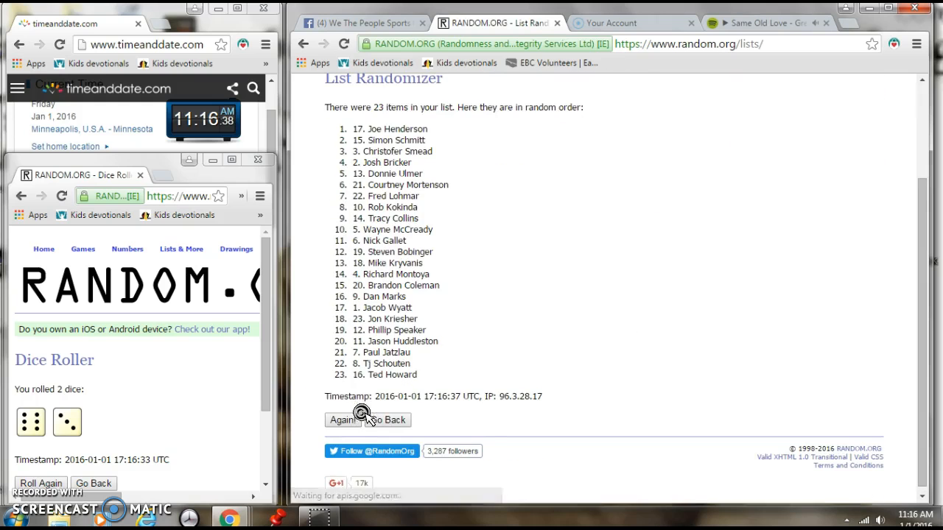
pyautogui.click(340, 420)
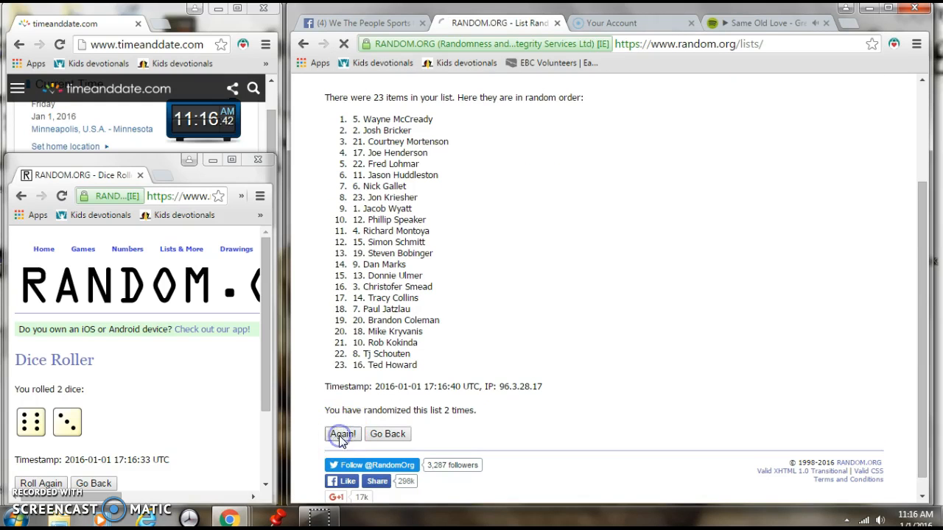
pyautogui.click(343, 433)
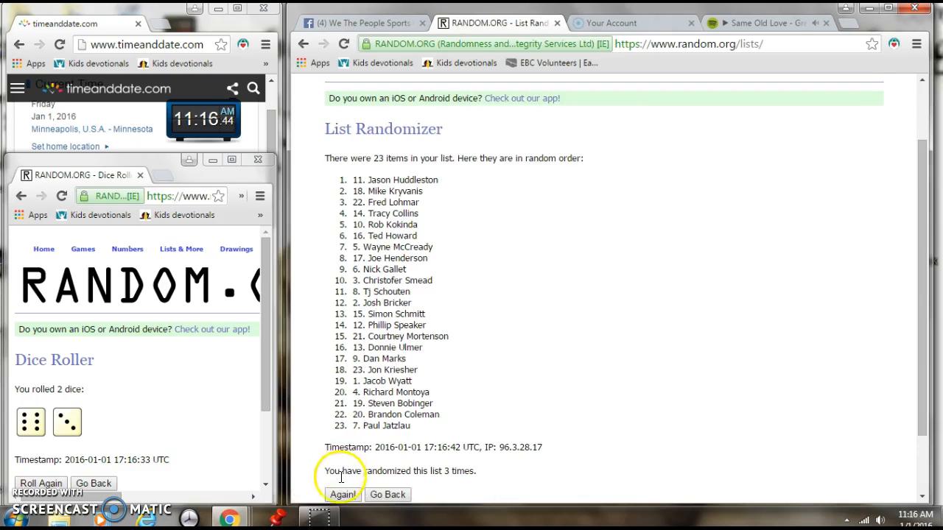
pyautogui.click(341, 495)
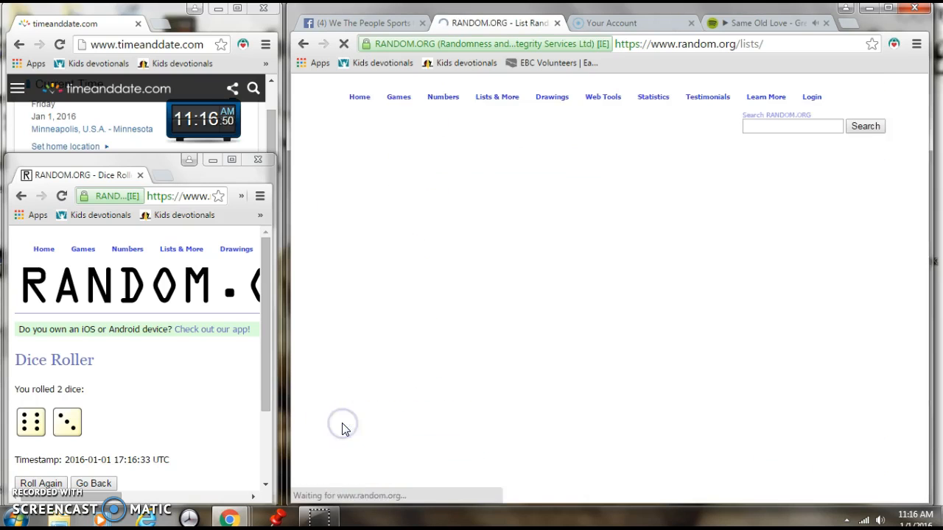
pyautogui.click(342, 419)
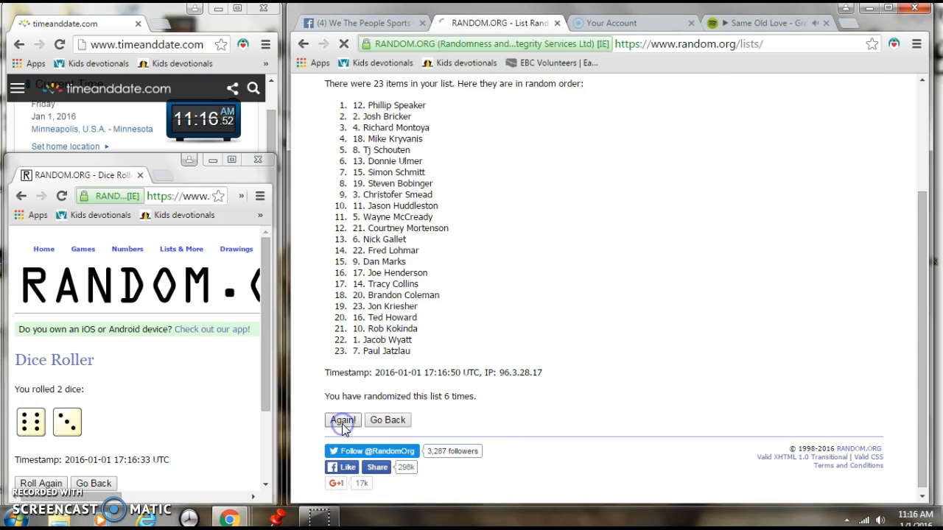
pyautogui.click(342, 420)
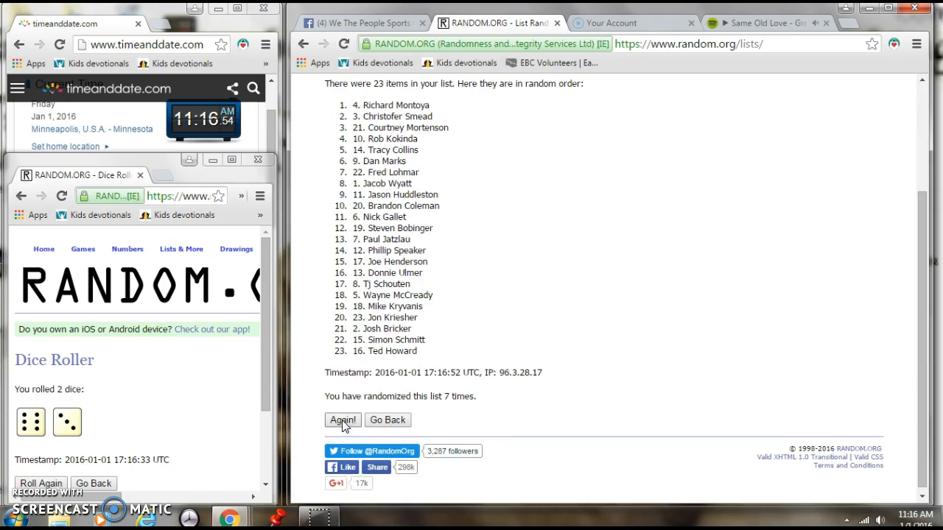
pyautogui.click(342, 419)
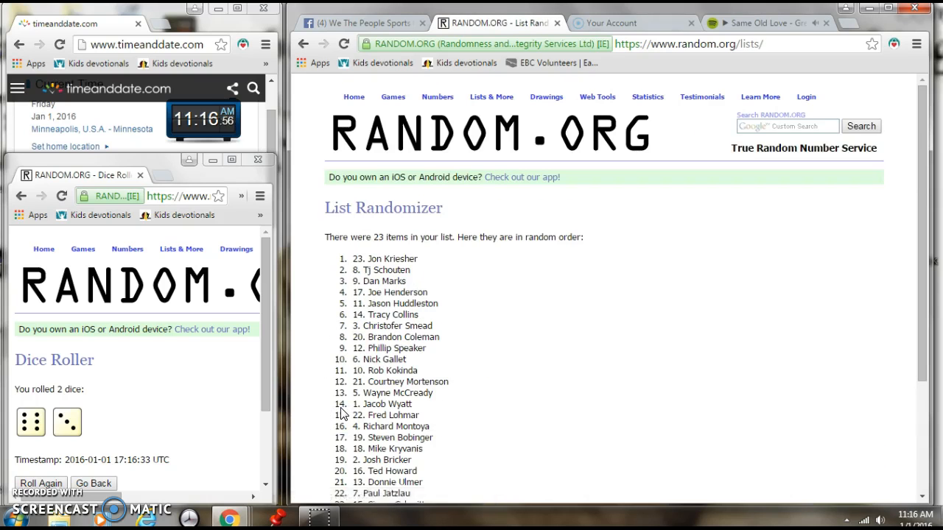
pyautogui.scroll(-3)
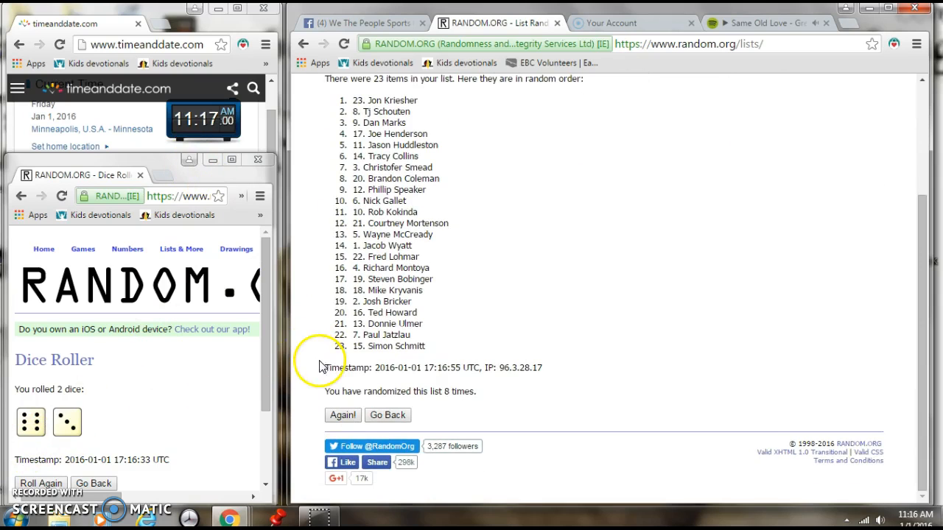
pyautogui.click(342, 415)
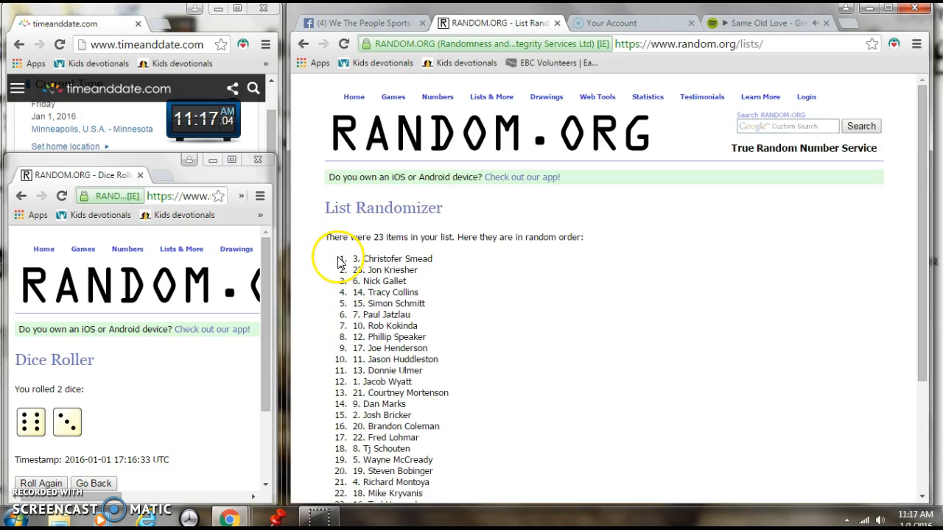
# Check the winning name at the top of the ninth result and return to the Facebook group post.
pyautogui.doubleClick(390, 259)
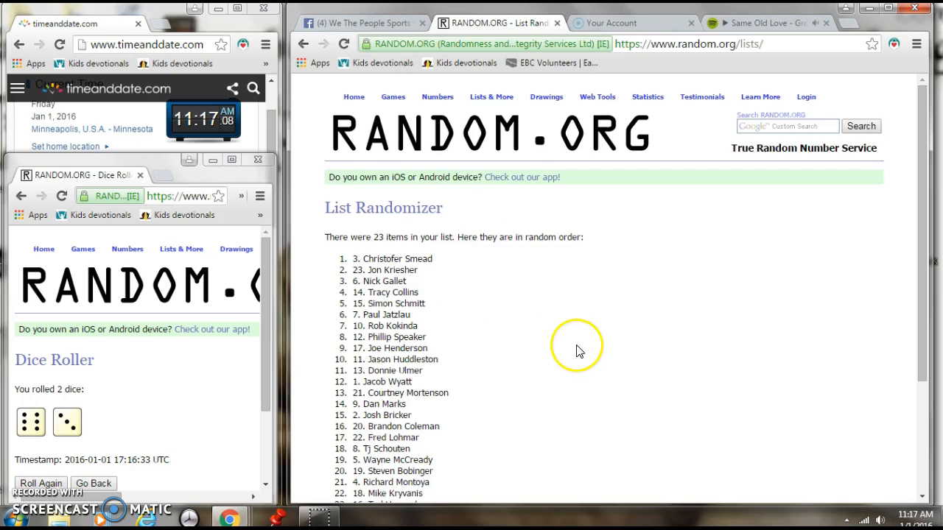
pyautogui.scroll(-3)
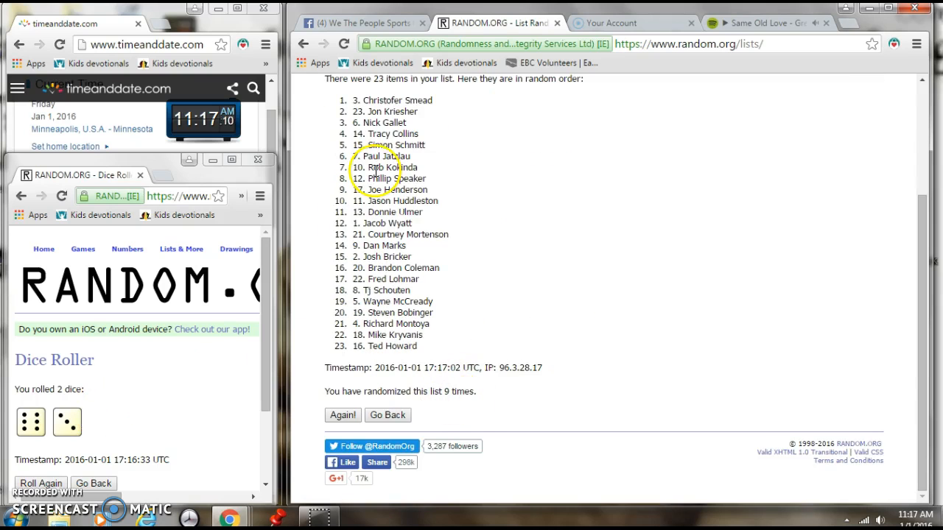
pyautogui.click(371, 24)
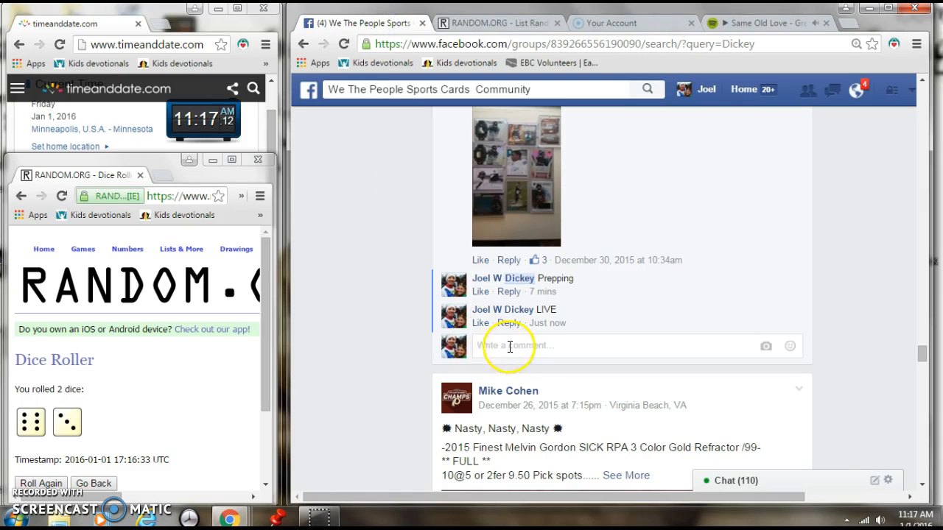